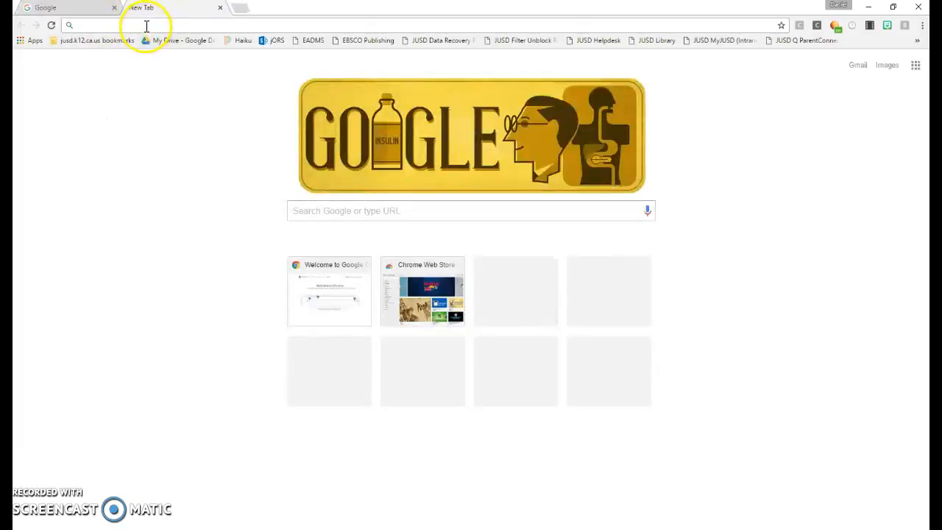
# Step: Navigate to youtube.com in the address bar, correcting the mistyped 'ypu' address
pyautogui.write('ypu')
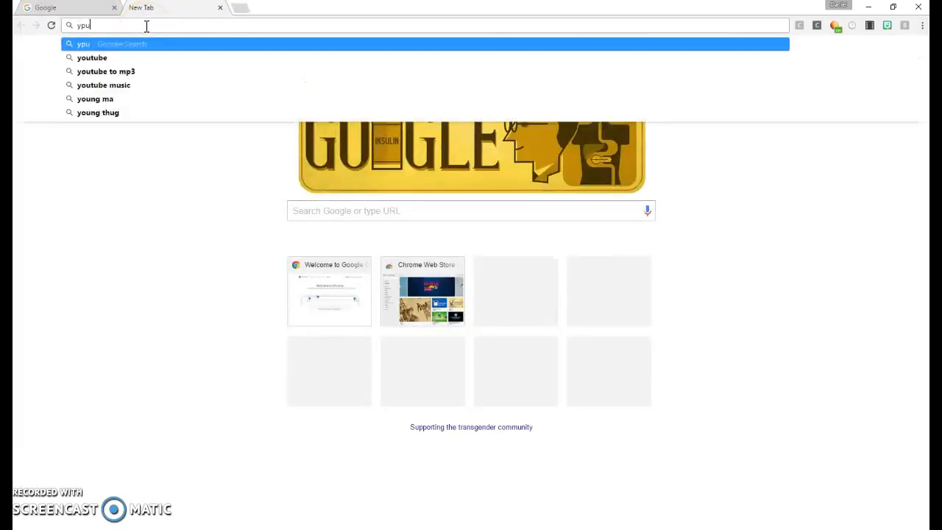
pyautogui.press('enter')
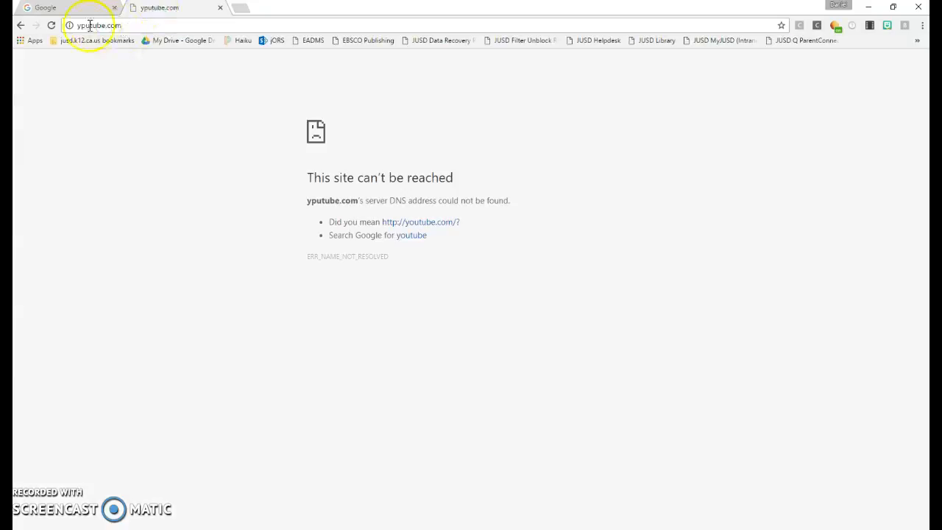
pyautogui.click(100, 25)
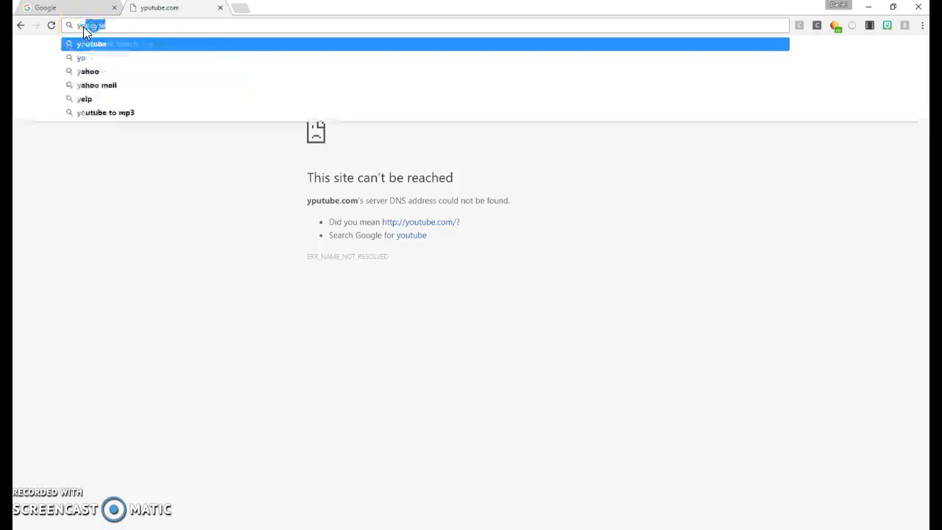
pyautogui.write('youtube.com')
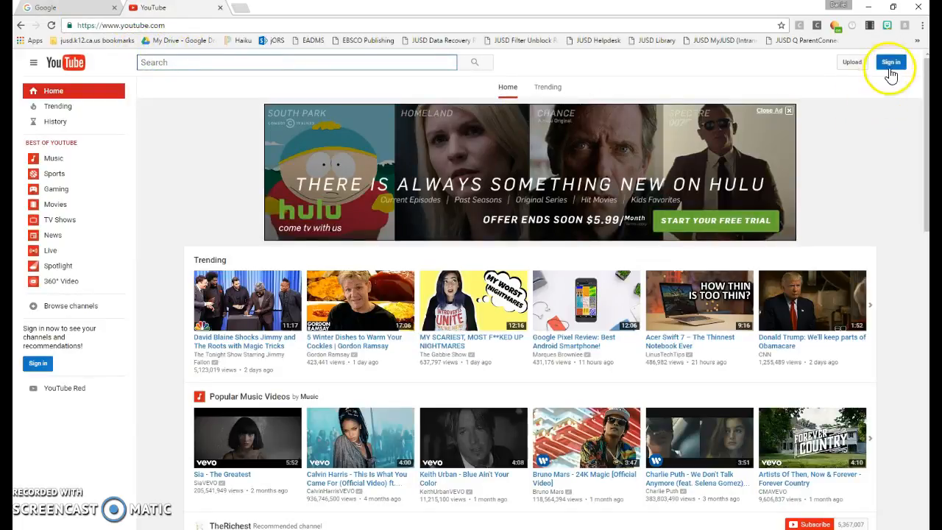
# Step: Sign in to YouTube with the school account using the 'dani...k12.ca.us' organizational email
pyautogui.click(890, 62)
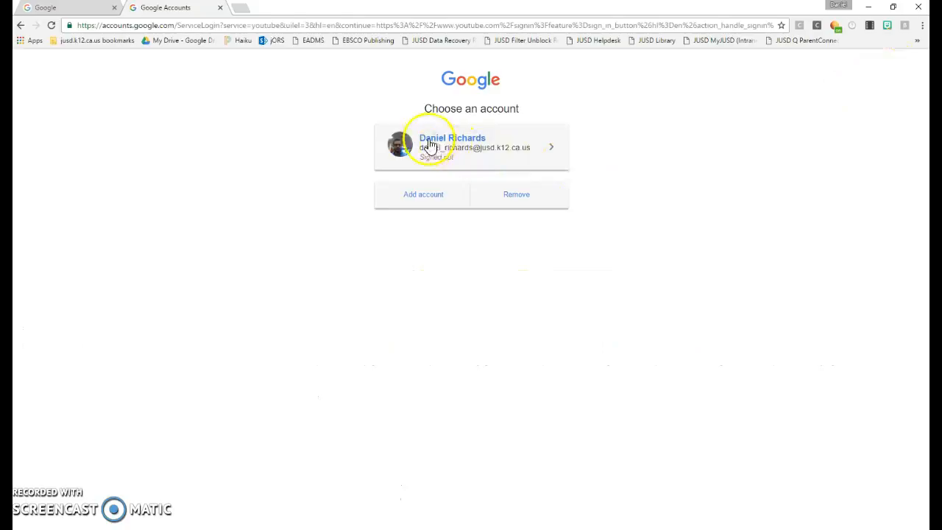
pyautogui.click(471, 147)
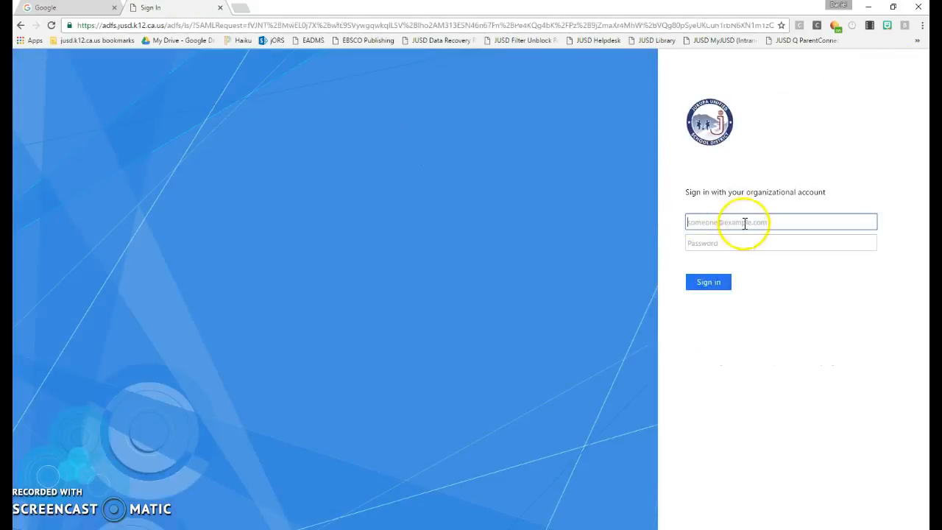
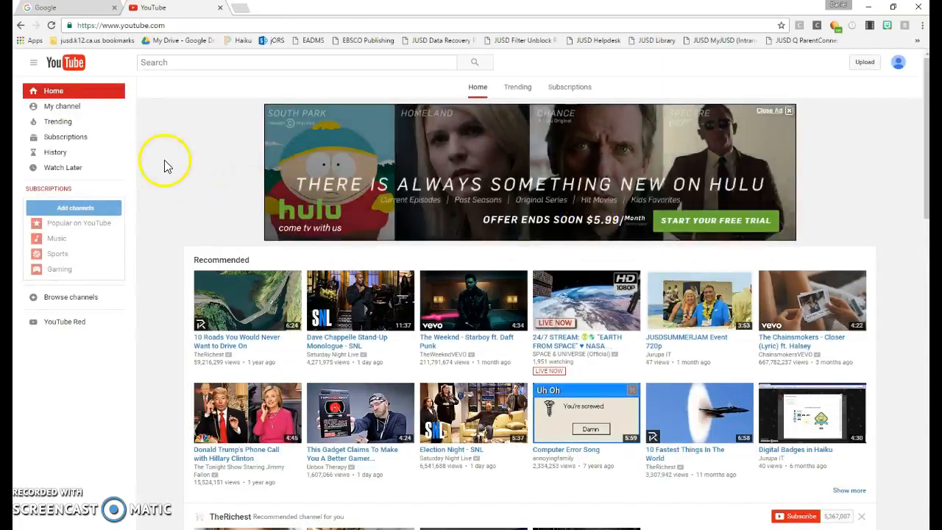
# Step: Go to My channel from the YouTube sidebar, then bring up the Screencastify recording panel
pyautogui.click(62, 106)
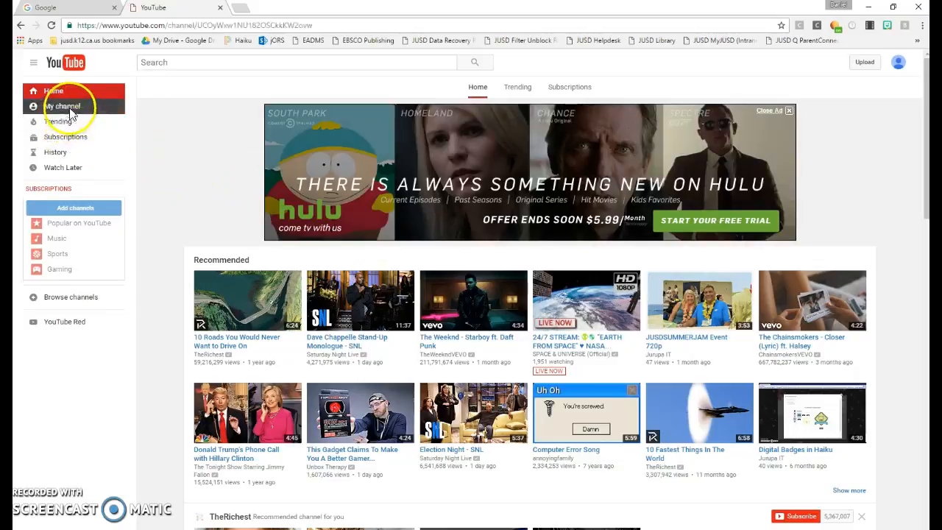
pyautogui.click(61, 106)
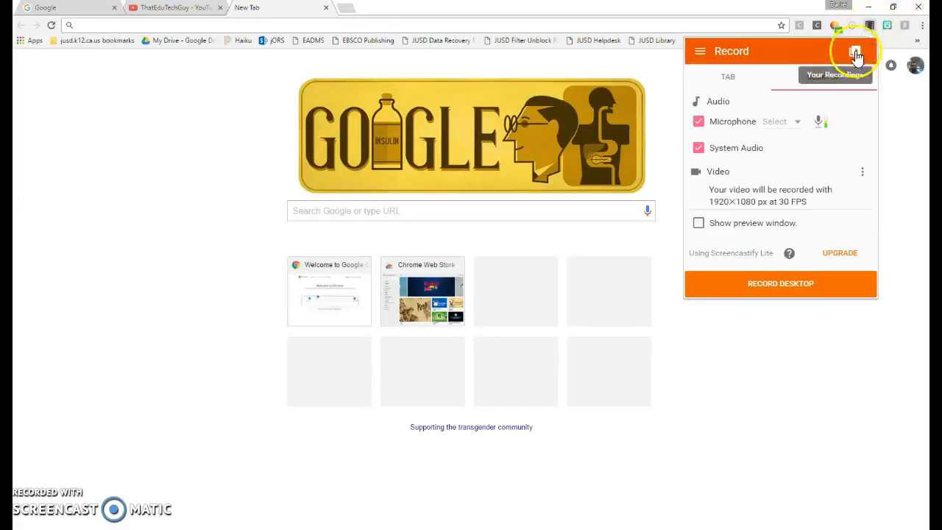
# Step: Show the Your Recordings library of saved Screencastify screencasts
pyautogui.click(856, 56)
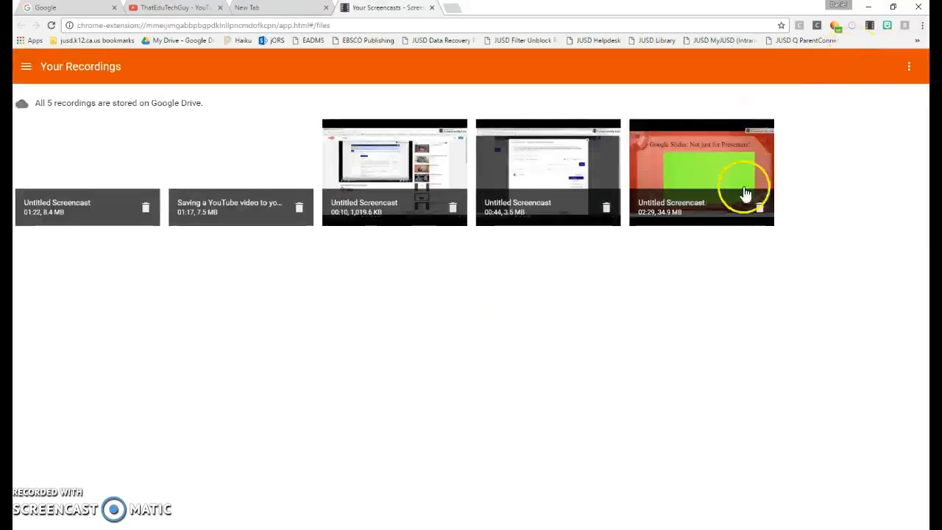
pyautogui.moveTo(227, 263)
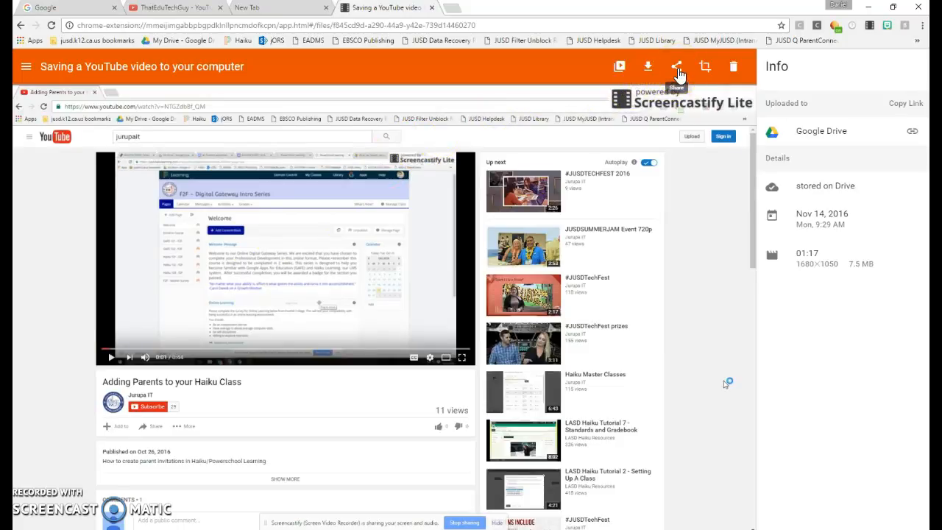
# Step: Share the recording to YouTube, selecting the user's channel and starting the upload
pyautogui.click(675, 66)
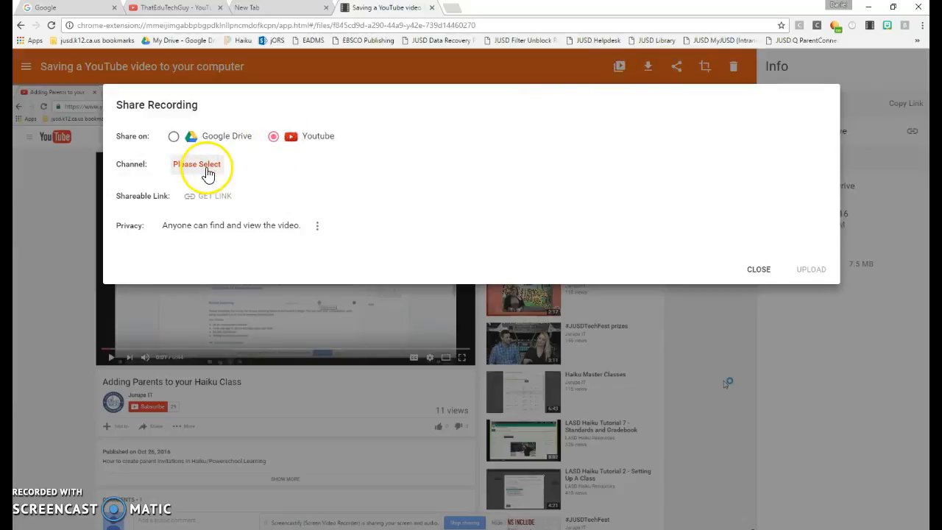
pyautogui.click(197, 163)
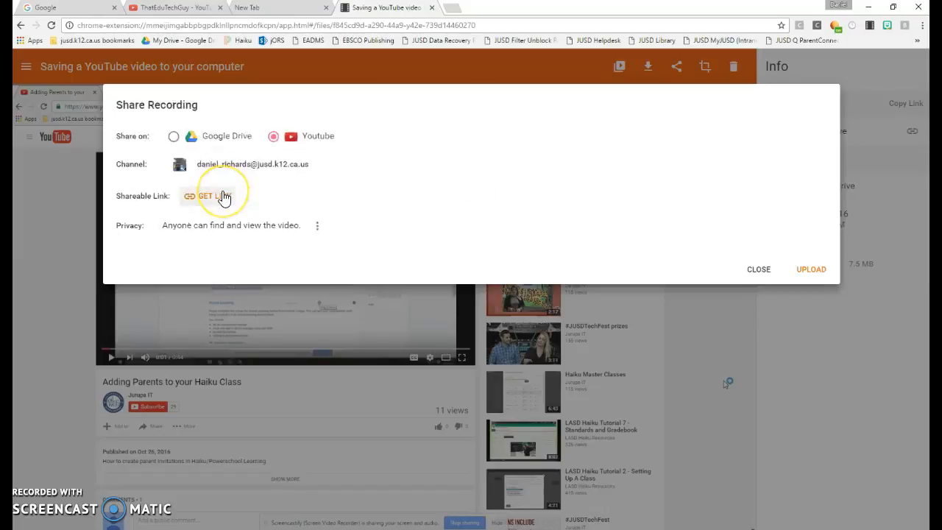
pyautogui.moveTo(809, 269)
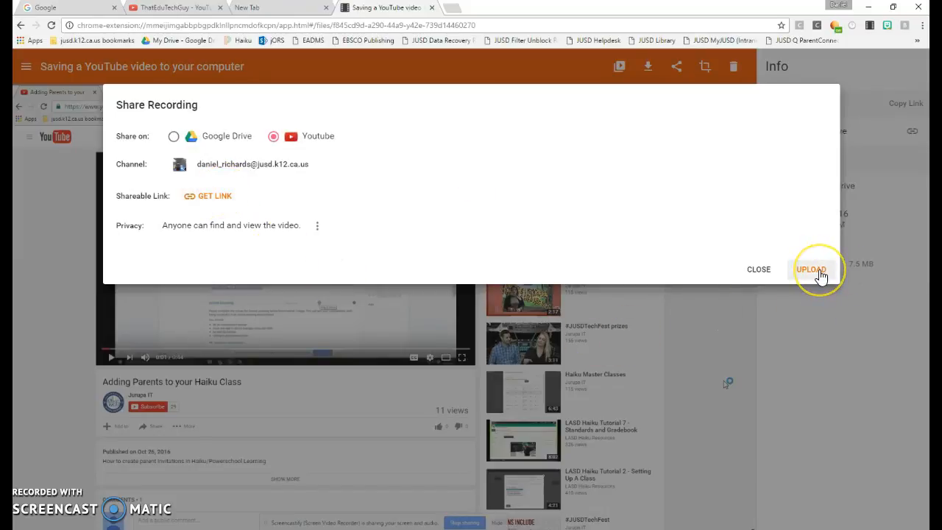
pyautogui.click(809, 269)
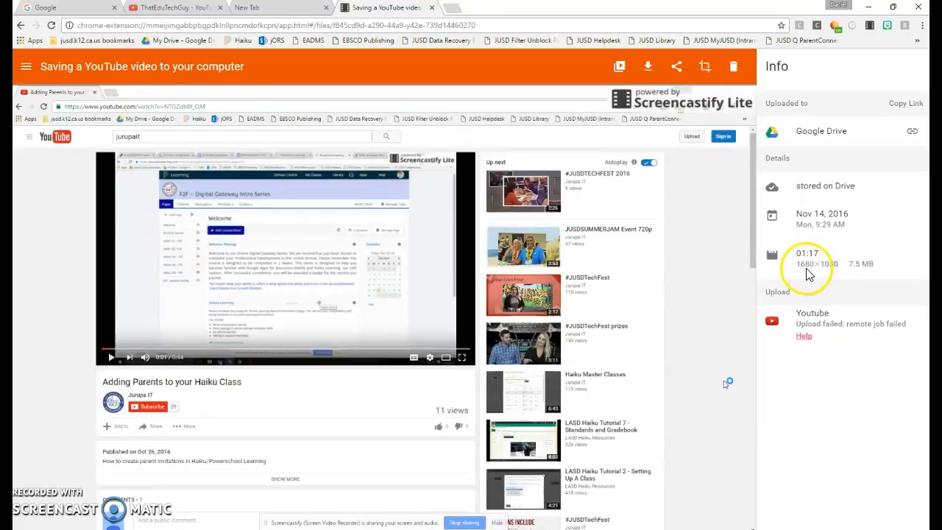
pyautogui.moveTo(750, 329)
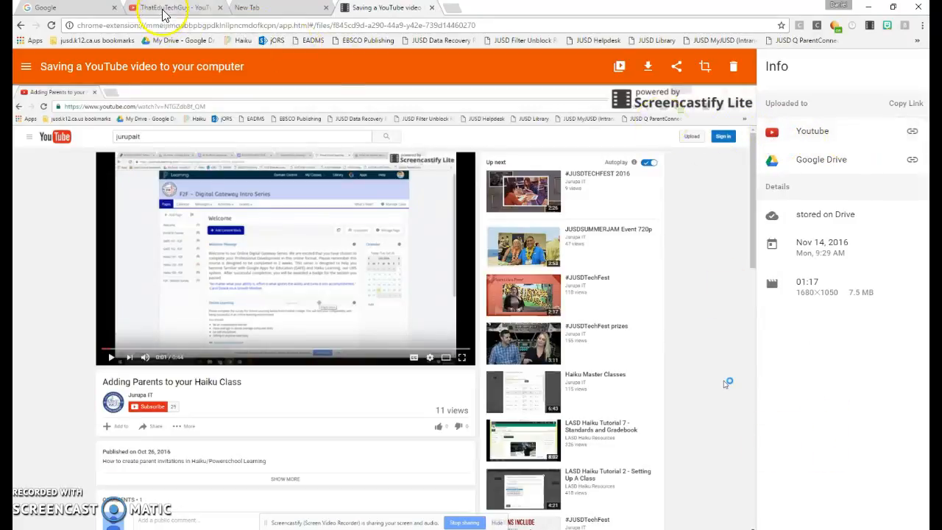
# Step: Return to the YouTube channel page to see the recording listed under Uploads
pyautogui.click(170, 8)
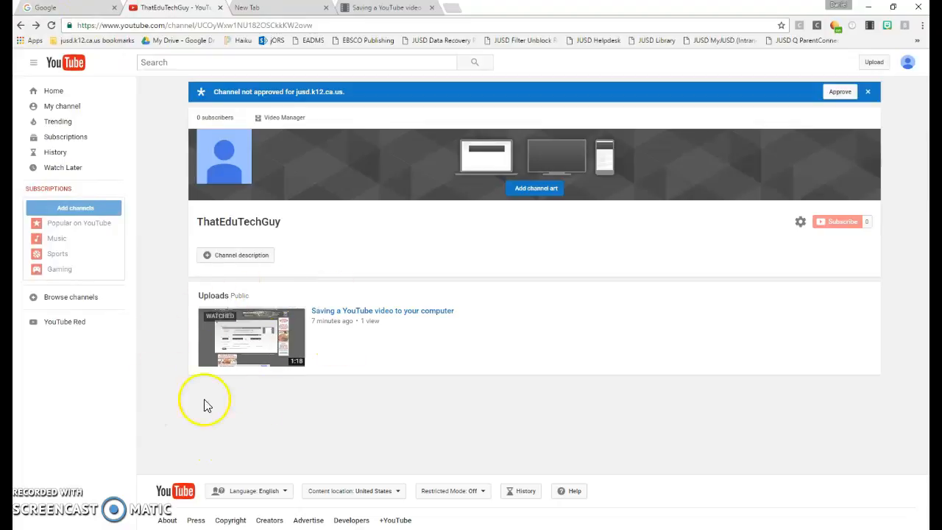
pyautogui.moveTo(332, 321)
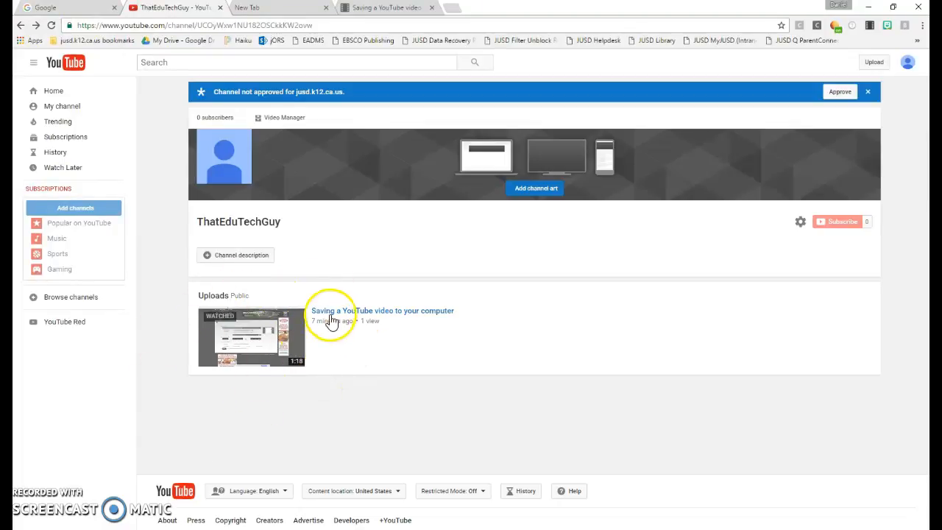